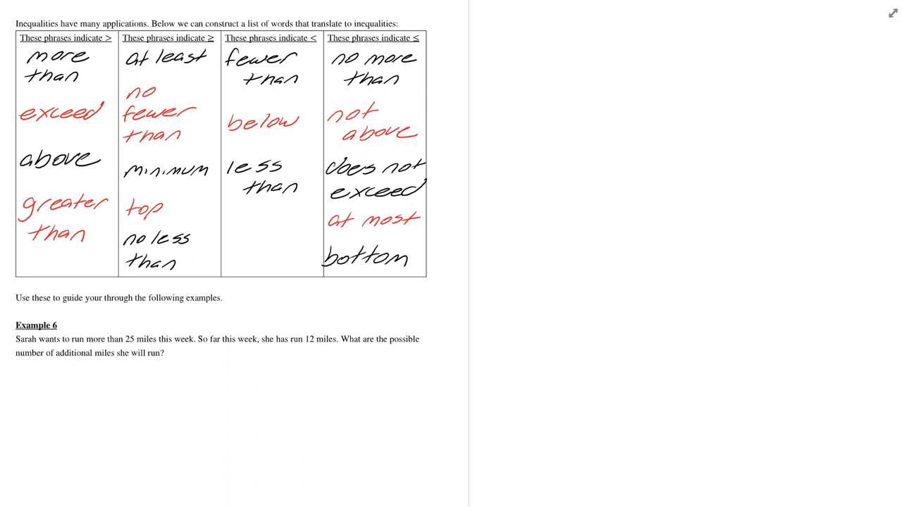
# Step: Scroll past the phrases table to Example 6 and its blank working space
pyautogui.scroll(-3)
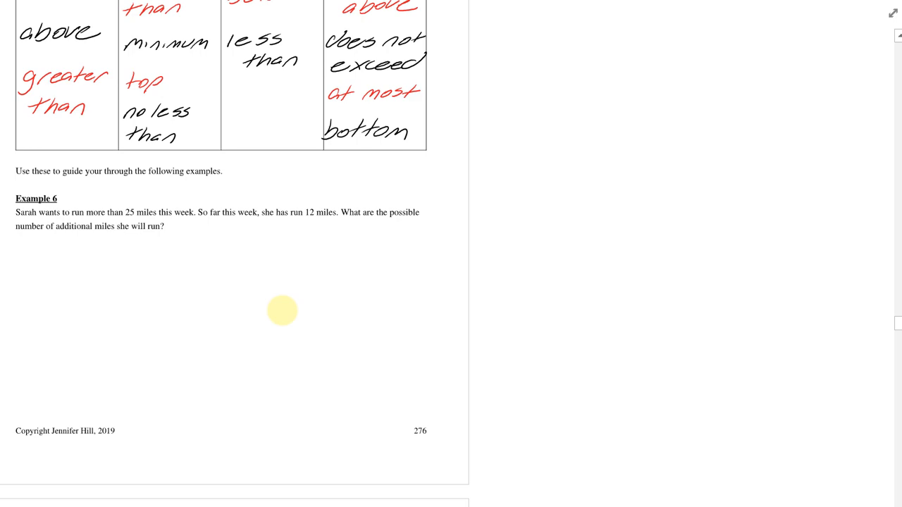
pyautogui.scroll(-3)
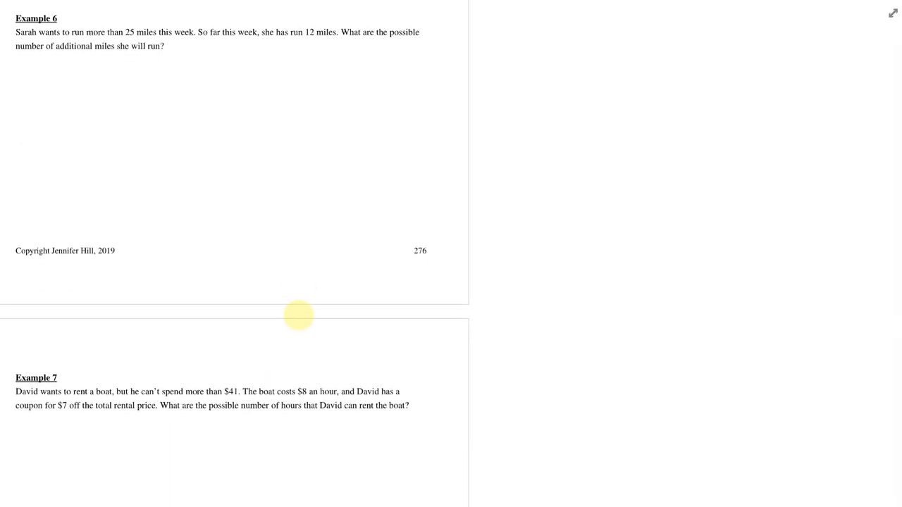
pyautogui.scroll(-3)
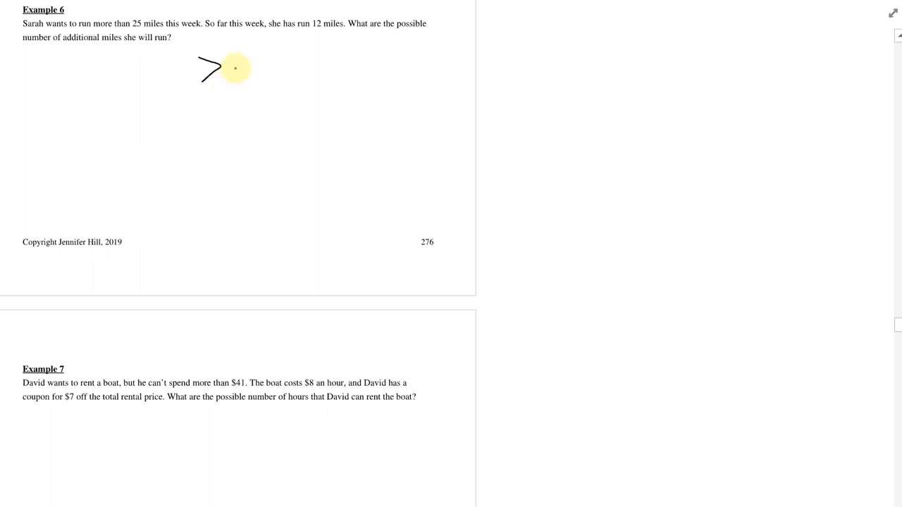
# Step: Handwrite the greater-than sign and the inequality 12 + x > 25 under Example 6
pyautogui.moveTo(233, 67); pyautogui.dragTo(282, 71)
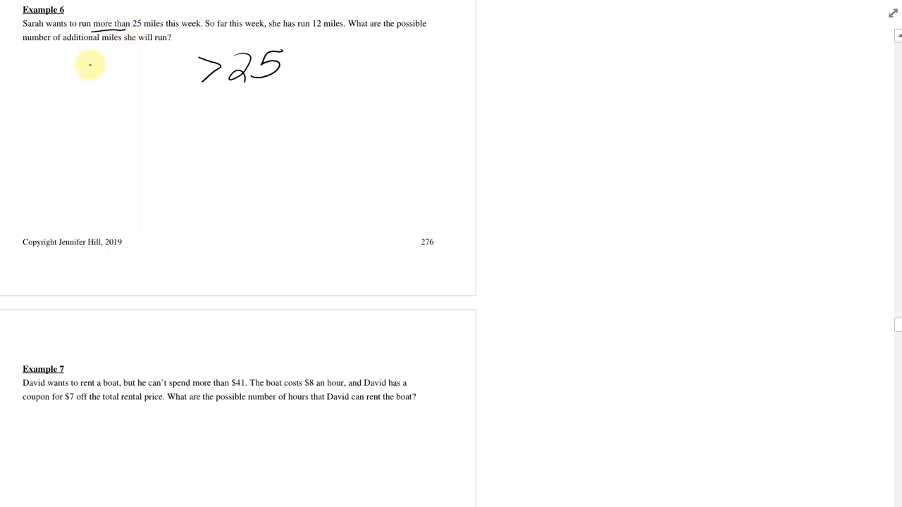
pyautogui.moveTo(84, 70); pyautogui.dragTo(116, 70)
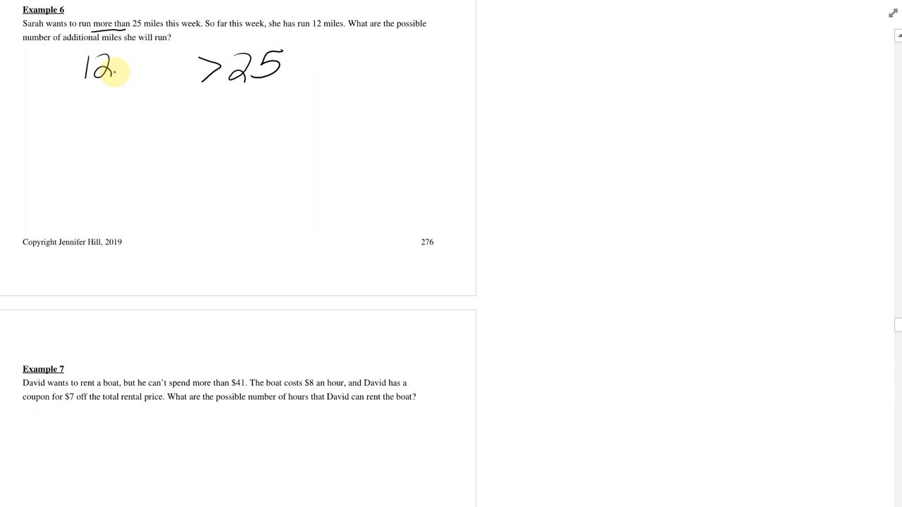
pyautogui.moveTo(124, 67); pyautogui.dragTo(180, 70)
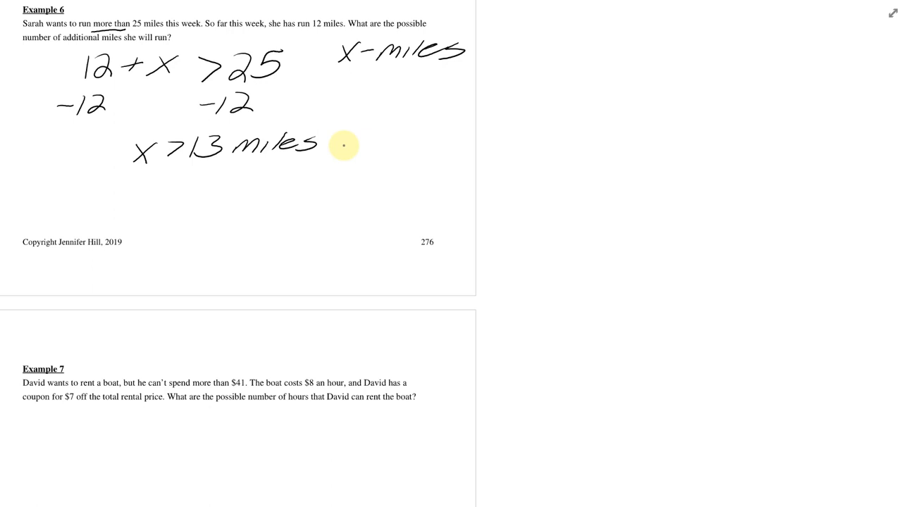
# Step: Scroll to Example 7, underline 'more than', and write 8x for the hourly cost
pyautogui.scroll(-3)
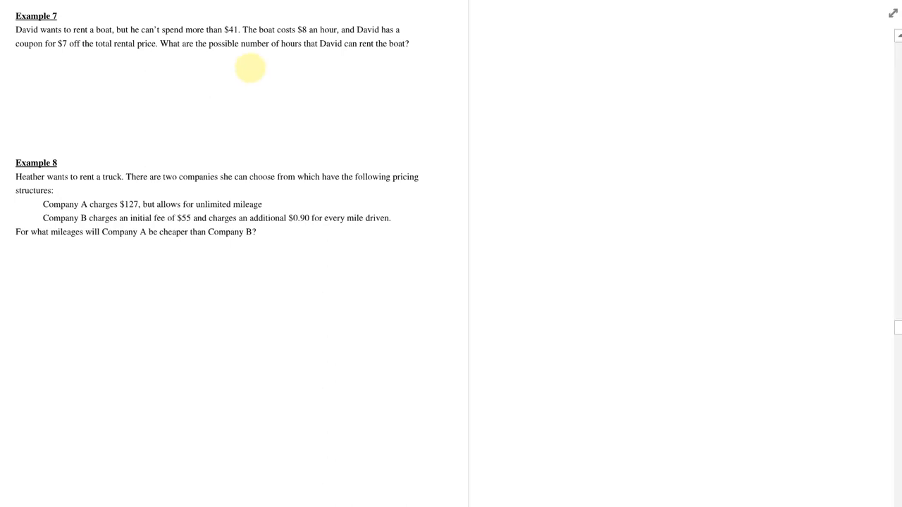
pyautogui.moveTo(244, 74); pyautogui.dragTo(327, 64)
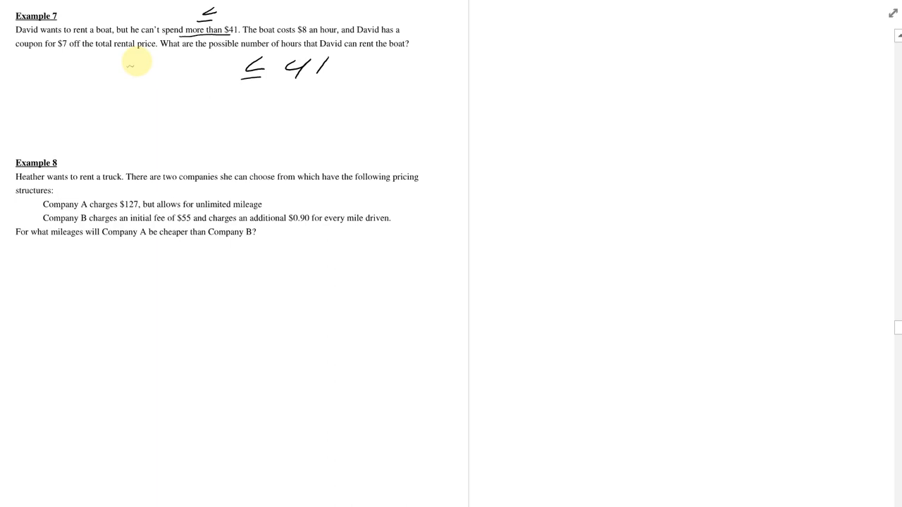
pyautogui.moveTo(117, 71); pyautogui.dragTo(159, 78)
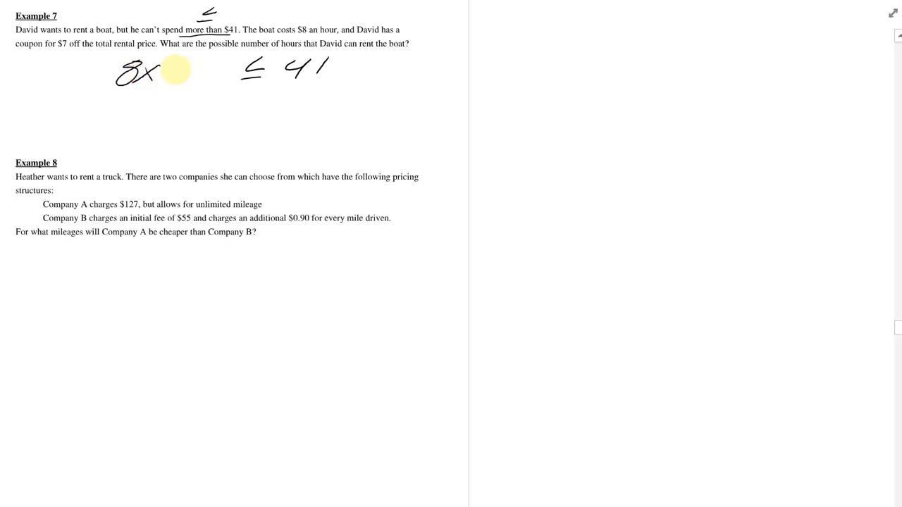
# Step: Write −7 on the left and 8x ≤ 48 after adding 7 to both sides
pyautogui.moveTo(187, 70); pyautogui.dragTo(226, 67)
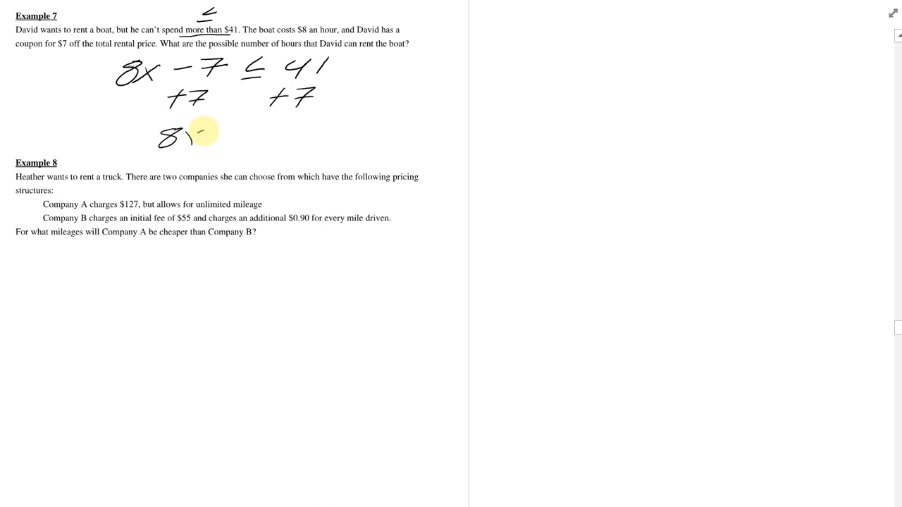
pyautogui.moveTo(183, 134); pyautogui.dragTo(289, 130)
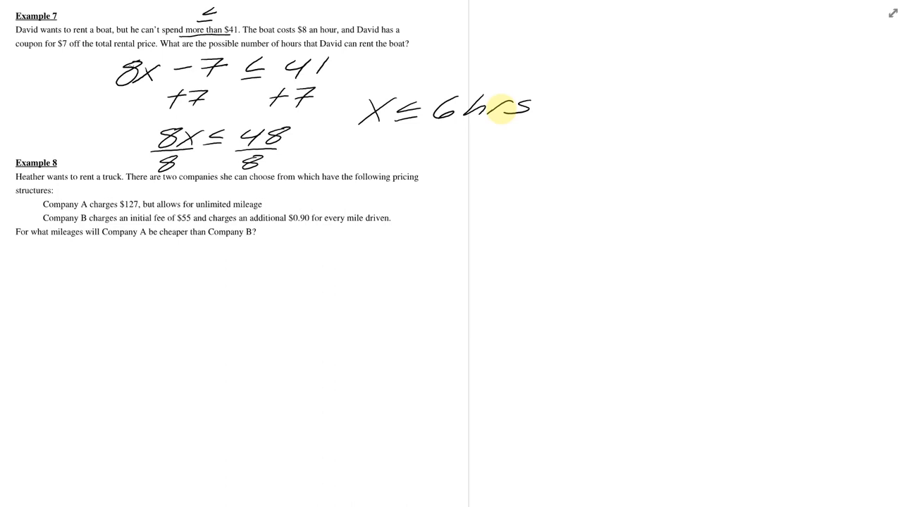
# Step: Scroll down to Example 8's truck-rental comparison
pyautogui.scroll(-3)
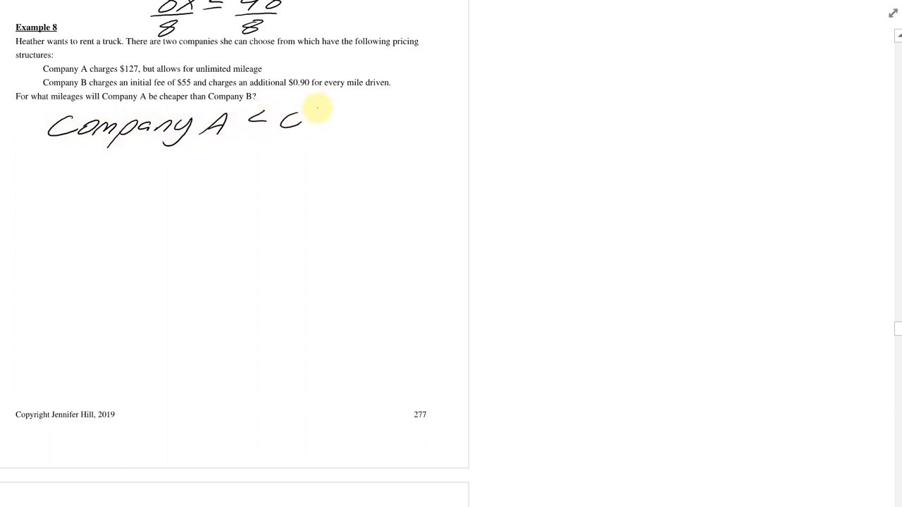
pyautogui.moveTo(290, 175)
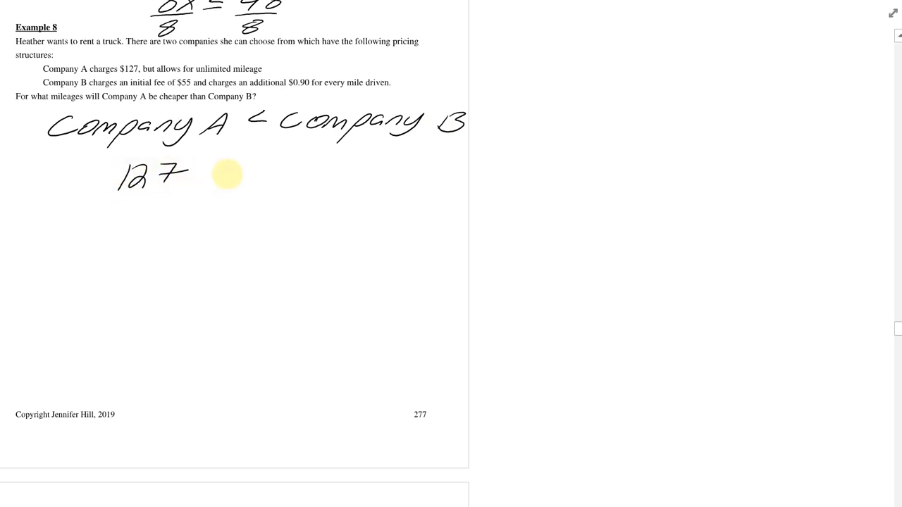
# Step: Write 127 < 55 + 0.9x and mark the decimal shifts in 0.9, 127 and 55 in red
pyautogui.moveTo(236, 166); pyautogui.dragTo(222, 180)
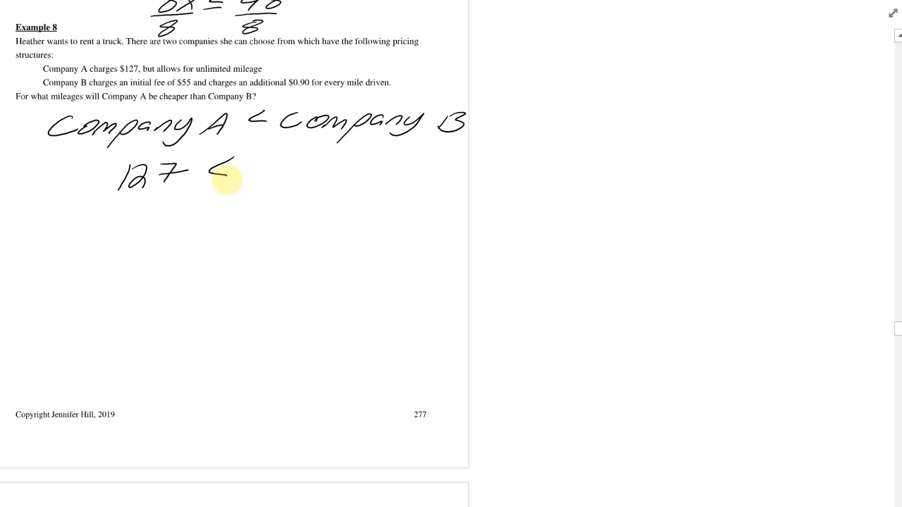
pyautogui.moveTo(219, 169); pyautogui.dragTo(310, 162)
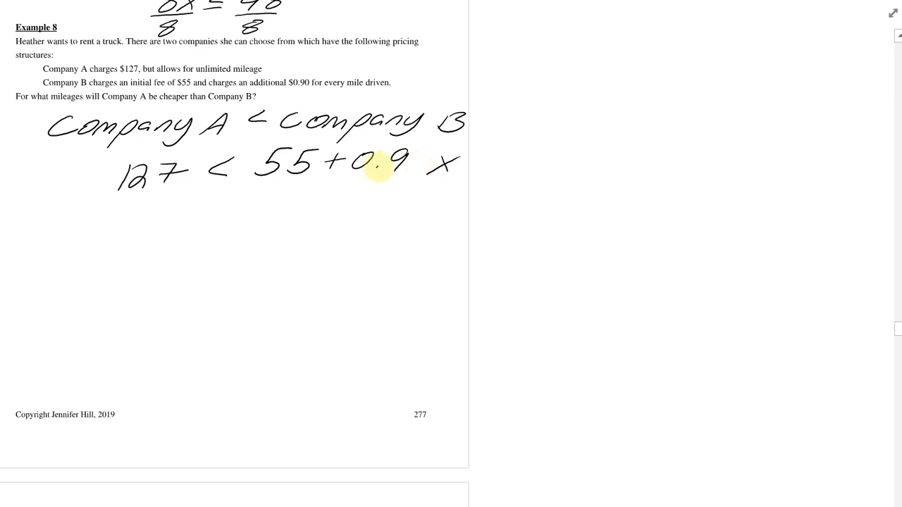
pyautogui.moveTo(367, 169); pyautogui.dragTo(388, 165)
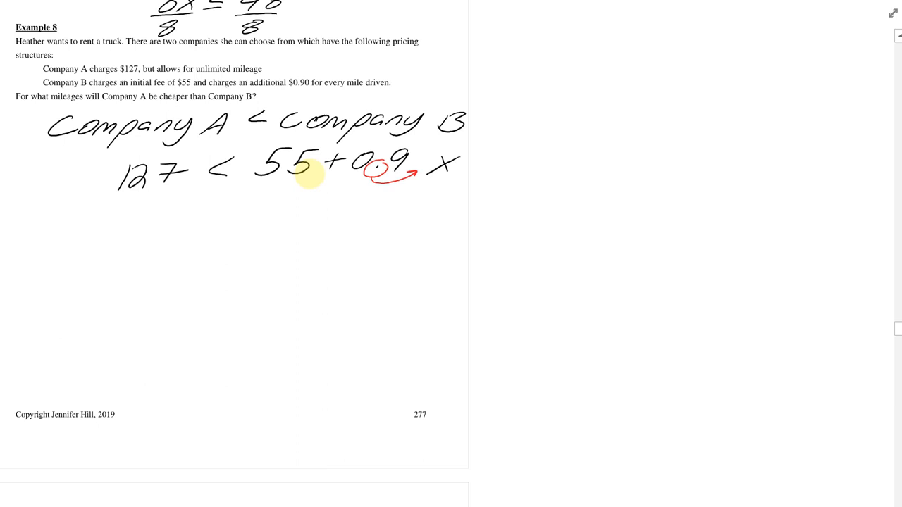
pyautogui.moveTo(303, 169); pyautogui.dragTo(335, 176)
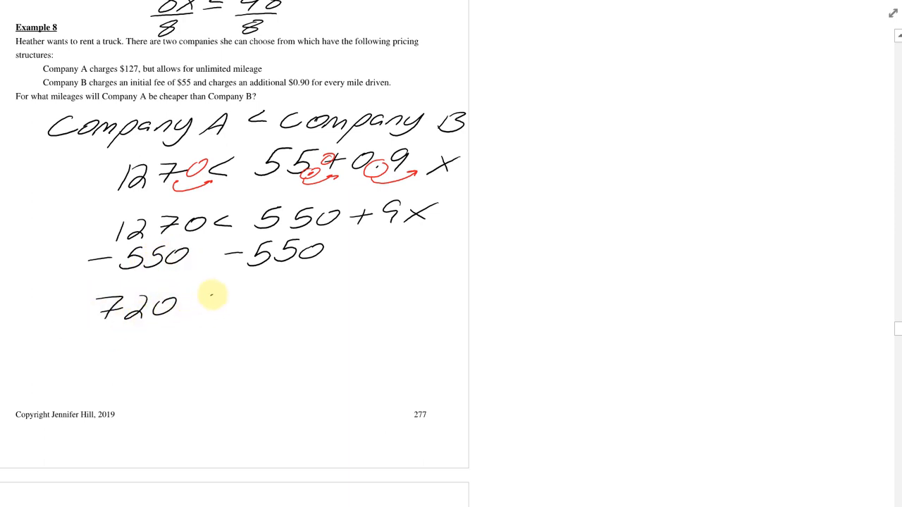
# Step: Divide both sides of 720 < 9x by 9 and write 80 < x
pyautogui.moveTo(197, 303); pyautogui.dragTo(282, 303)
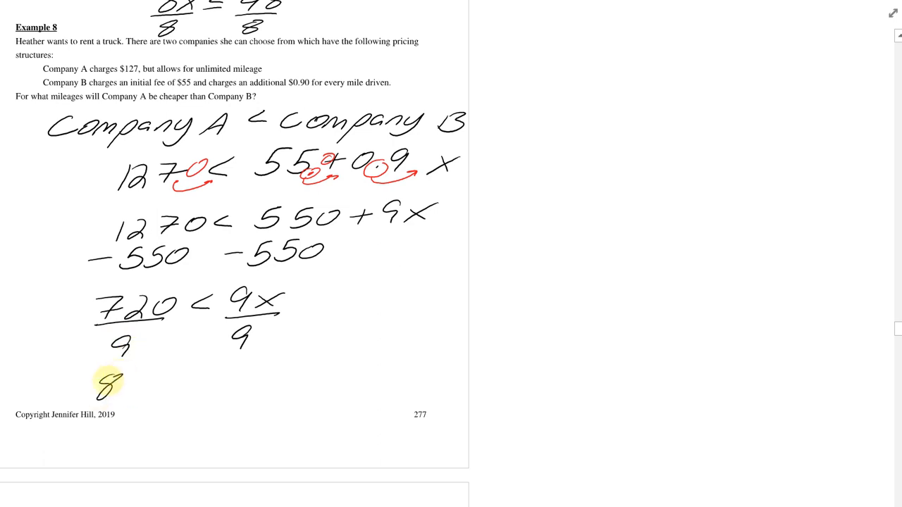
pyautogui.moveTo(106, 388); pyautogui.dragTo(204, 384)
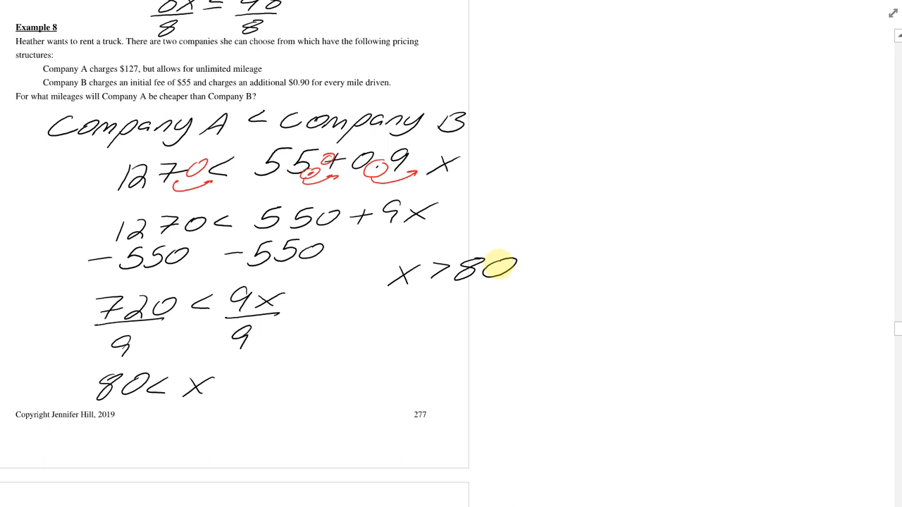
pyautogui.moveTo(164, 352)
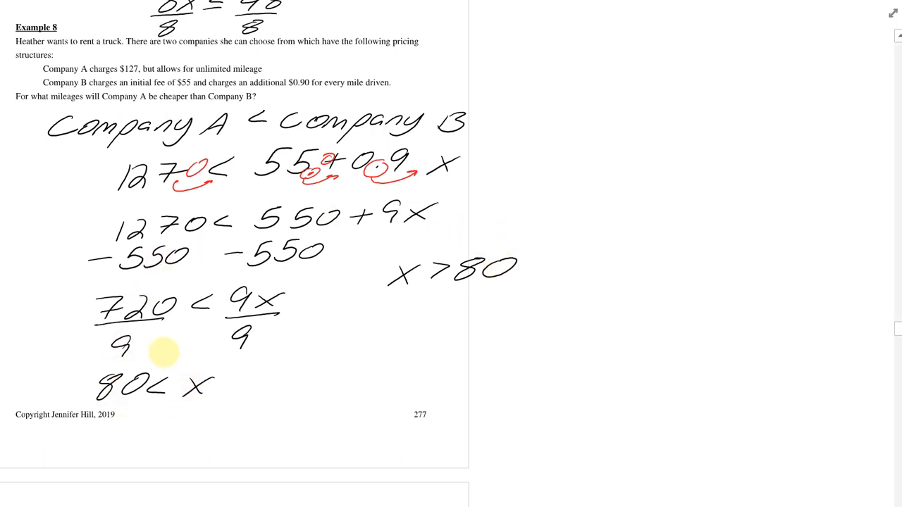